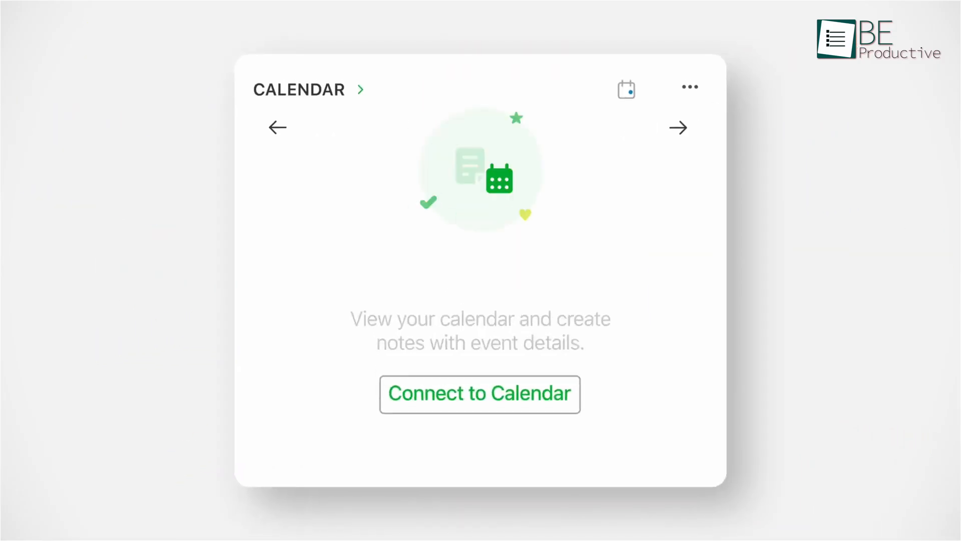
Leave the Evernote Calendar widget and show Tasks grouped By Note.
{"action": "left_click", "coordinate": [479, 394]}
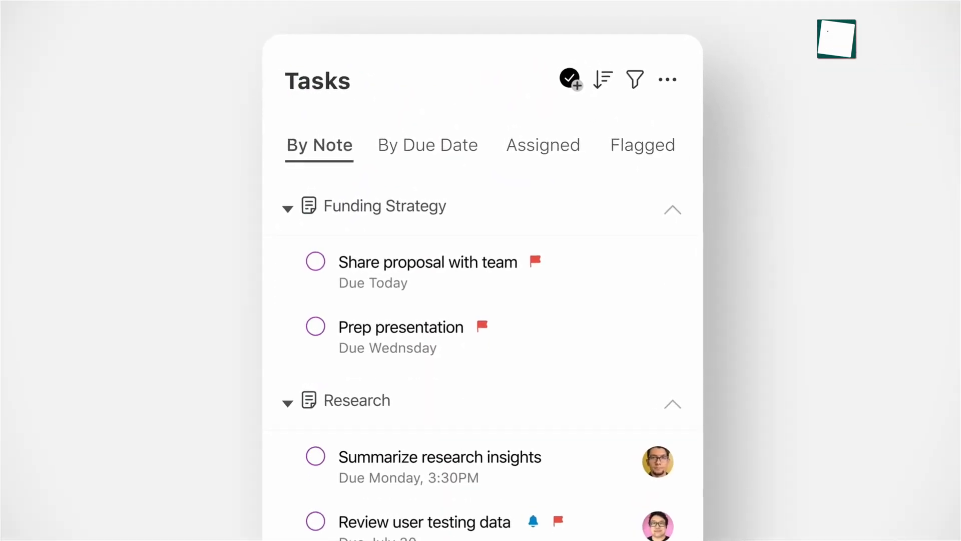
{"action": "left_click", "coordinate": [428, 145]}
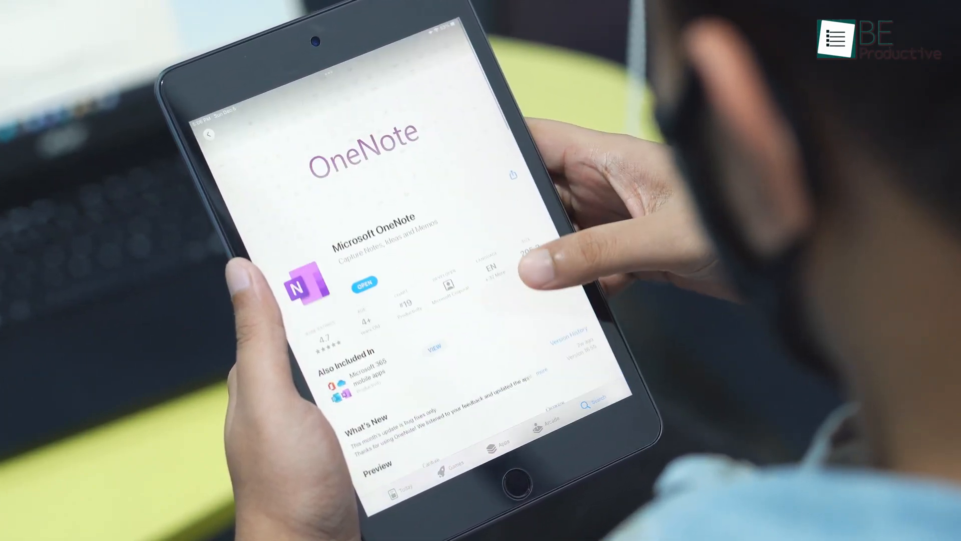
Launch OneNote from the App Store and title the new Quick Notes page 'Be productive'.
{"action": "left_click", "coordinate": [365, 282]}
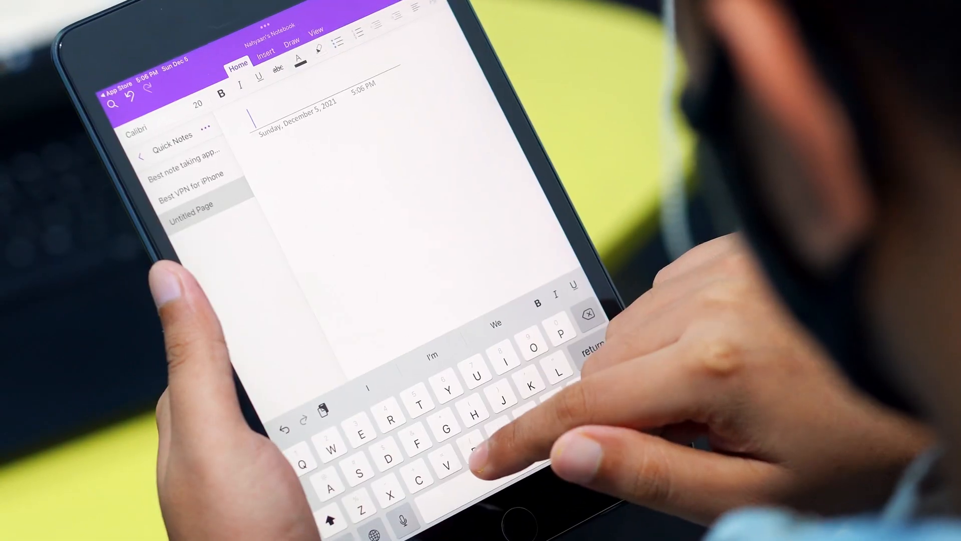
{"action": "type", "text": "Be prod"}
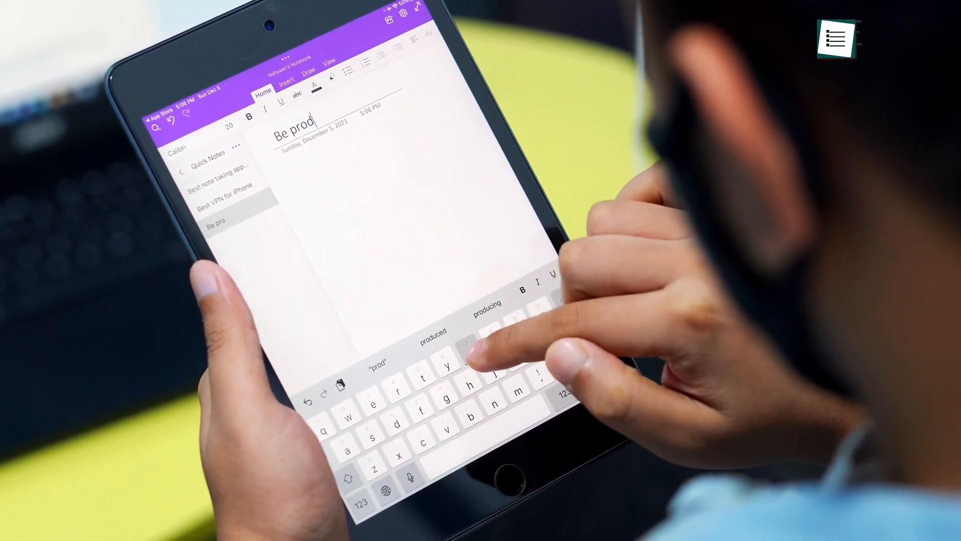
{"action": "type", "text": "uctiv"}
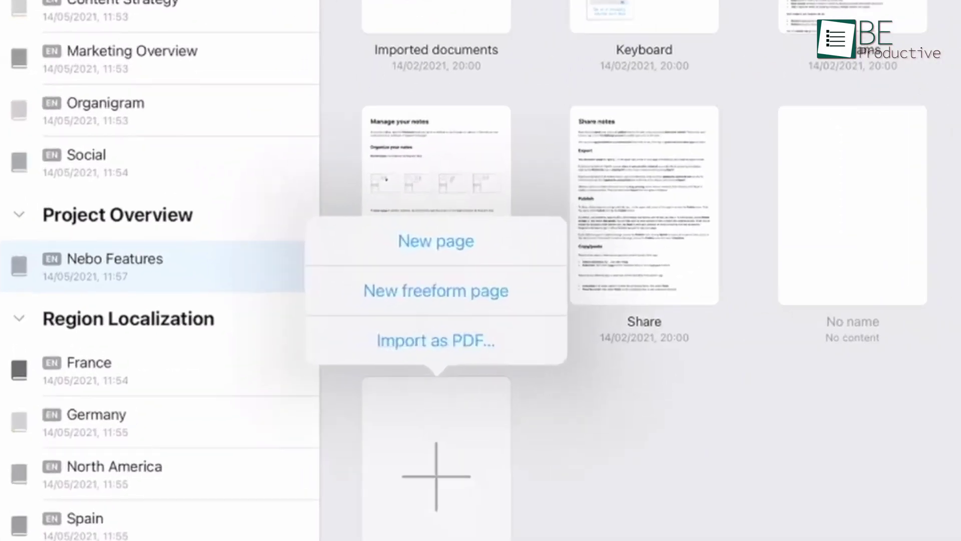
Add a new freeform page to the Nebo notebook and open PDFDocument.pdf.
{"action": "left_click", "coordinate": [435, 290]}
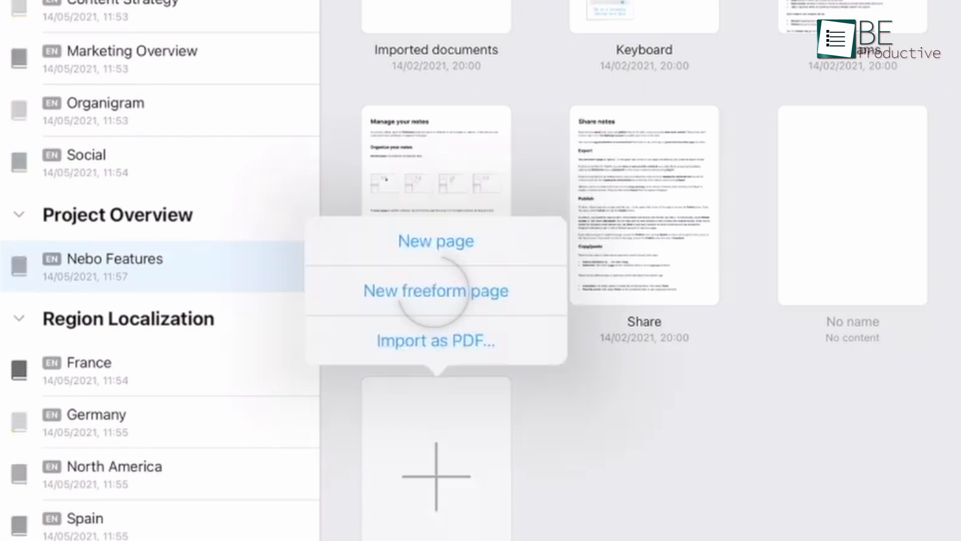
{"action": "left_click", "coordinate": [435, 254]}
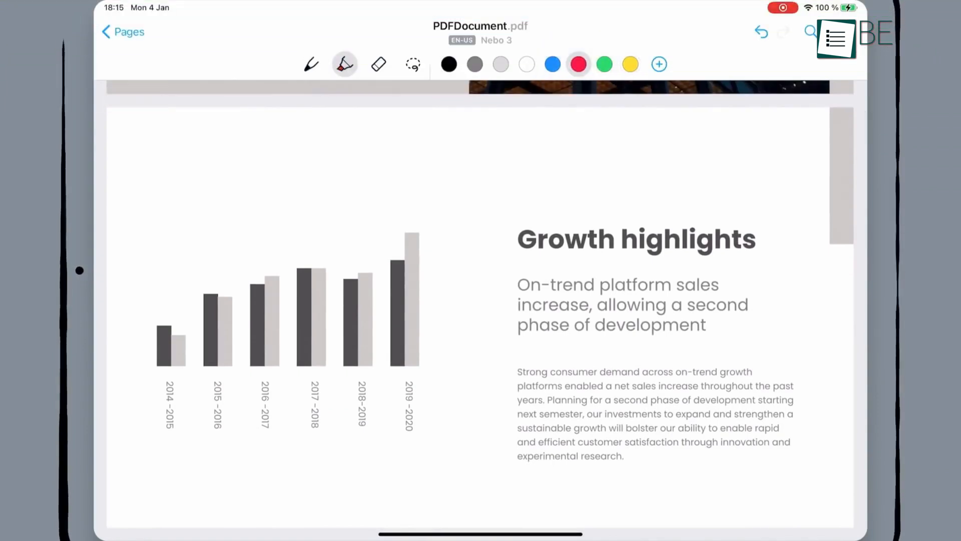
Browse the organigram and page options, view Enable cloud sync, then close it.
{"action": "left_click", "coordinate": [344, 63]}
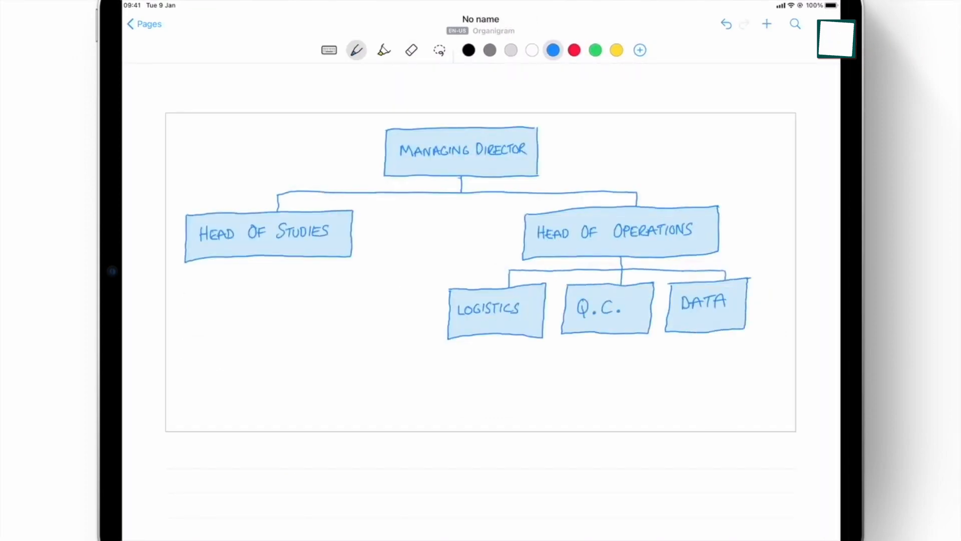
{"action": "left_click", "coordinate": [824, 24]}
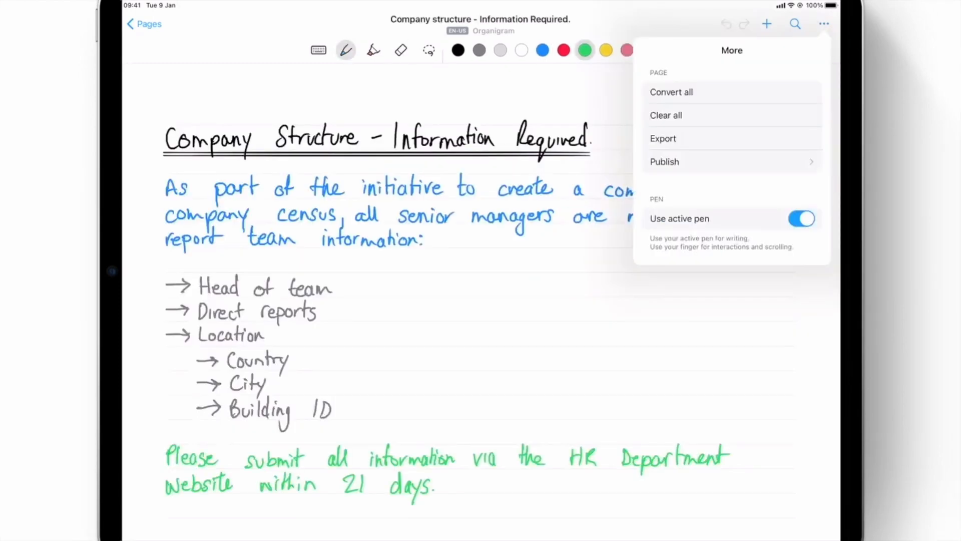
{"action": "left_click", "coordinate": [663, 138]}
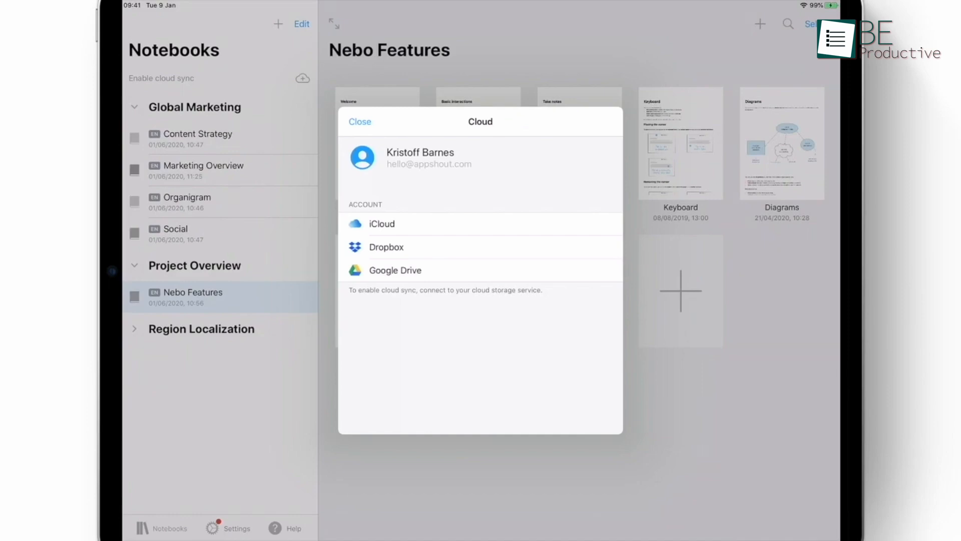
{"action": "left_click", "coordinate": [360, 121]}
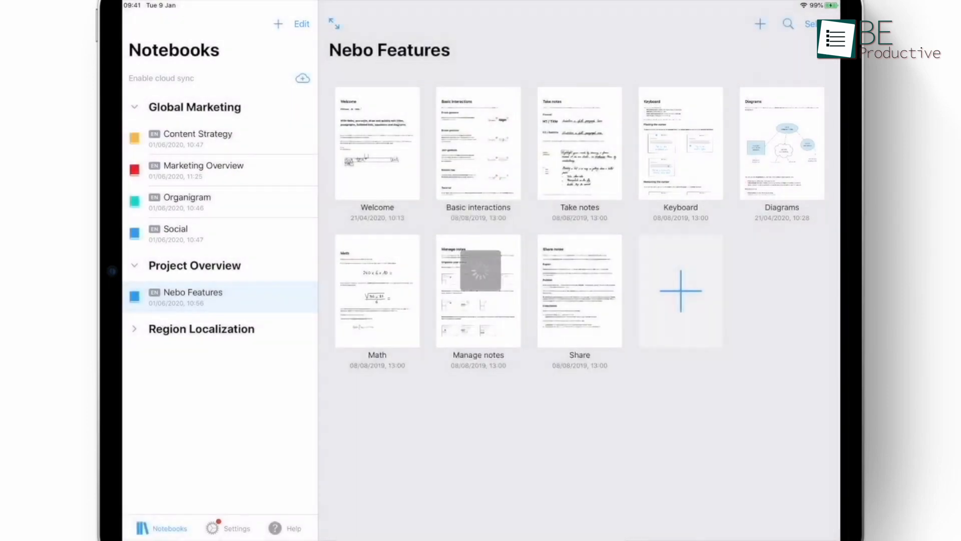